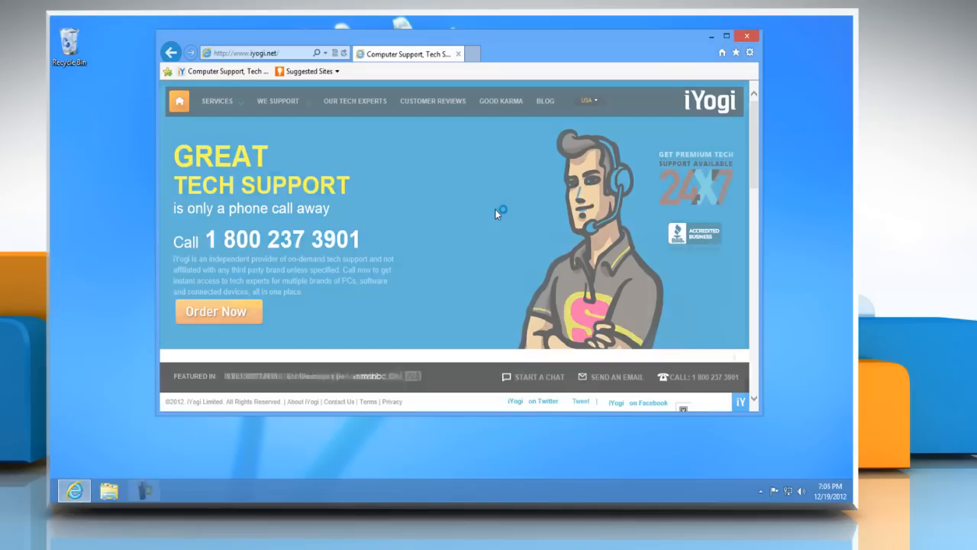
- Reveal the hidden menu bar with Alt to reach the Favorites menu
{"action": "key", "text": "Alt"}
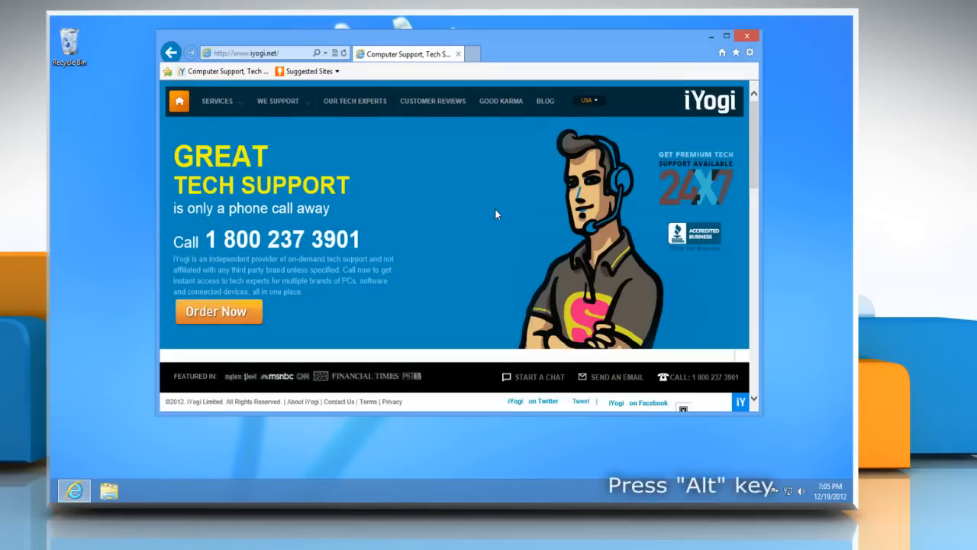
{"action": "key", "text": "alt"}
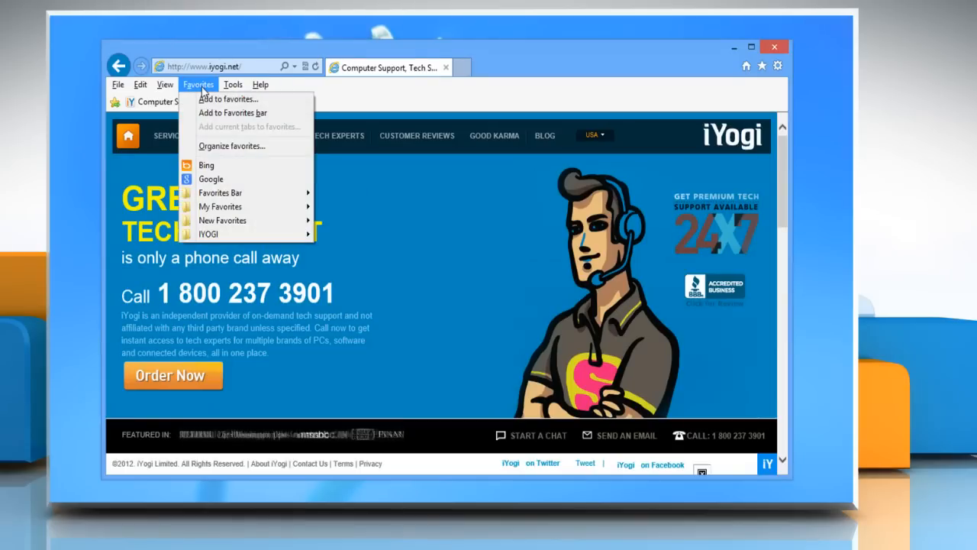
- Launch Organize Favorites and expand the My Favorites folder to show its items
{"action": "left_click", "coordinate": [232, 147]}
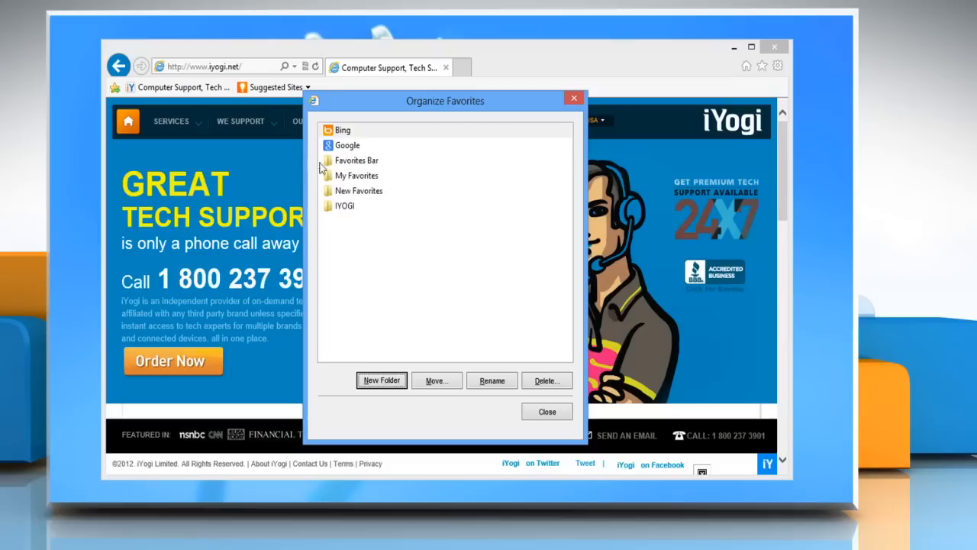
{"action": "left_click", "coordinate": [345, 205]}
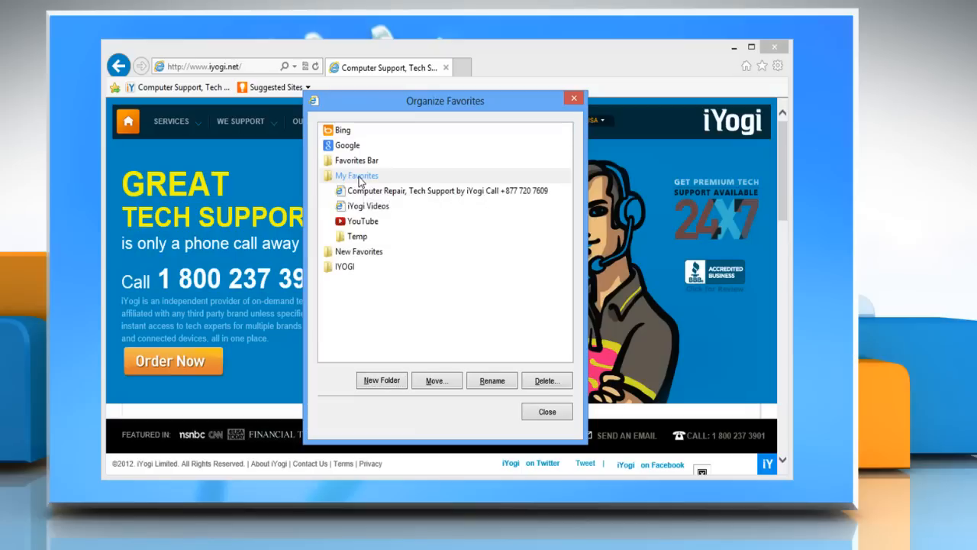
{"action": "left_click", "coordinate": [358, 174]}
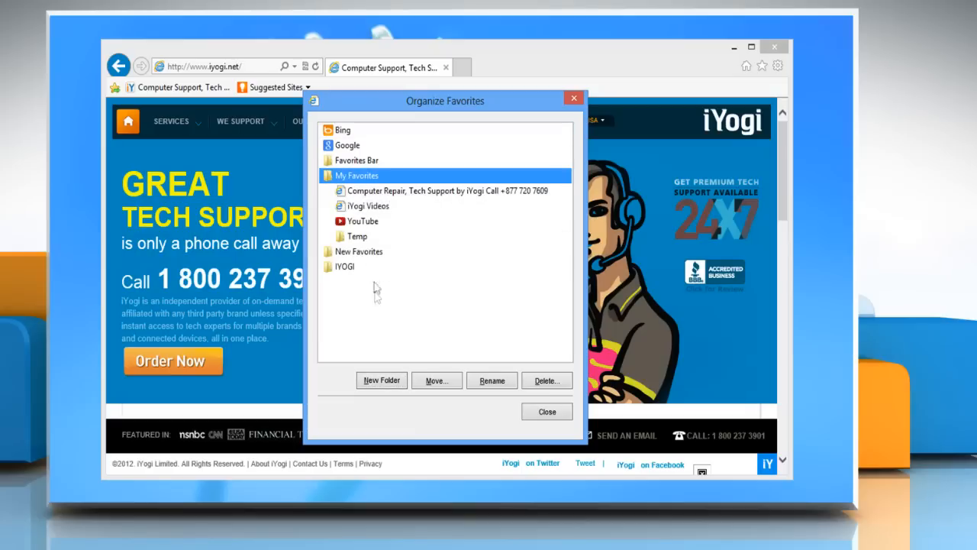
- Add a new folder named IYOGI SUPPORT inside My Favorites, then select YouTube
{"action": "left_click", "coordinate": [382, 381]}
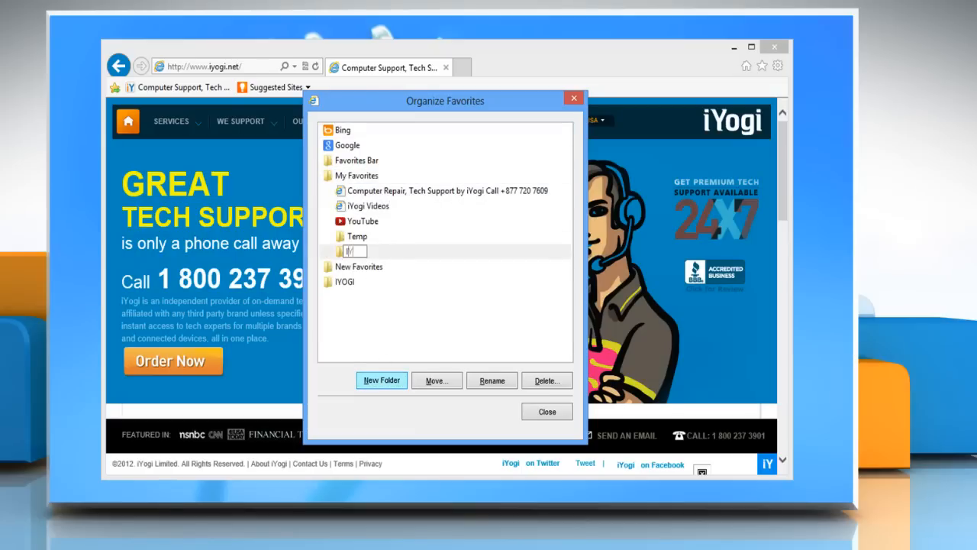
{"action": "type", "text": "IYOGI SUPPORT"}
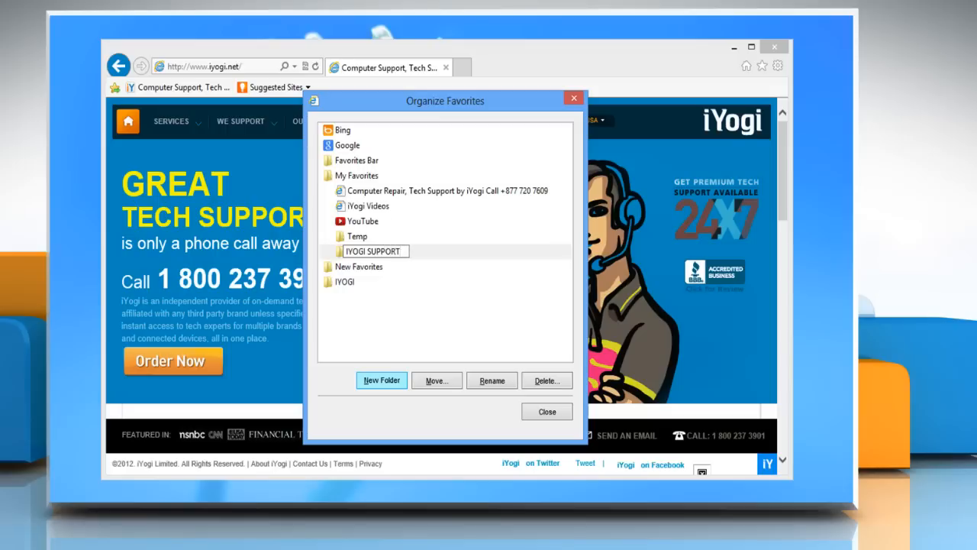
{"action": "left_click", "coordinate": [363, 220]}
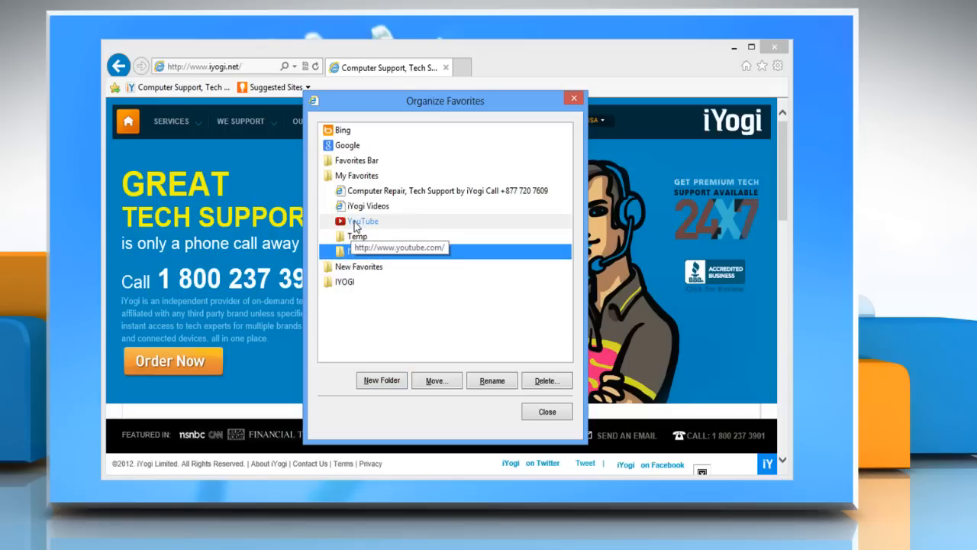
{"action": "left_click", "coordinate": [364, 220]}
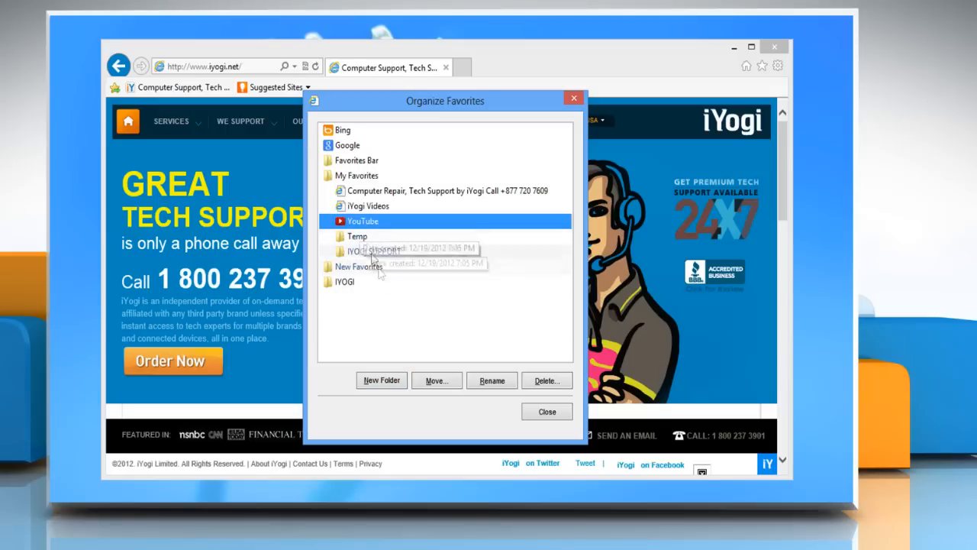
- Move YouTube into the Favorites Bar and select the long Computer Repair favorite
{"action": "left_click", "coordinate": [437, 380]}
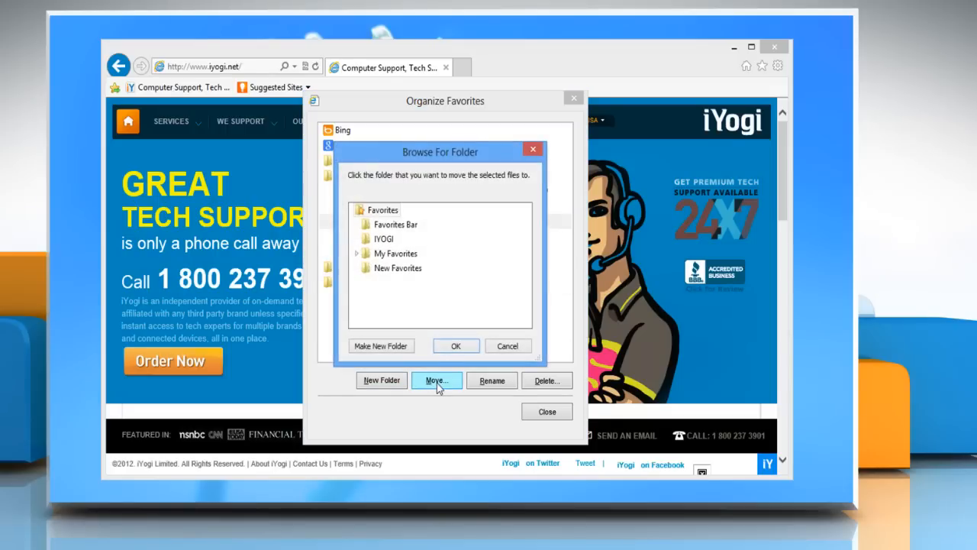
{"action": "left_click", "coordinate": [396, 223]}
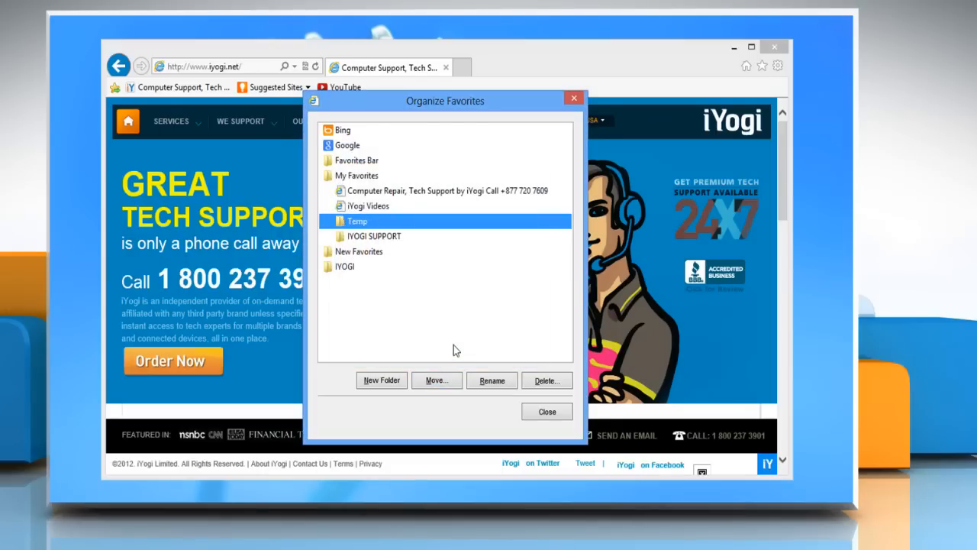
{"action": "left_click", "coordinate": [442, 191]}
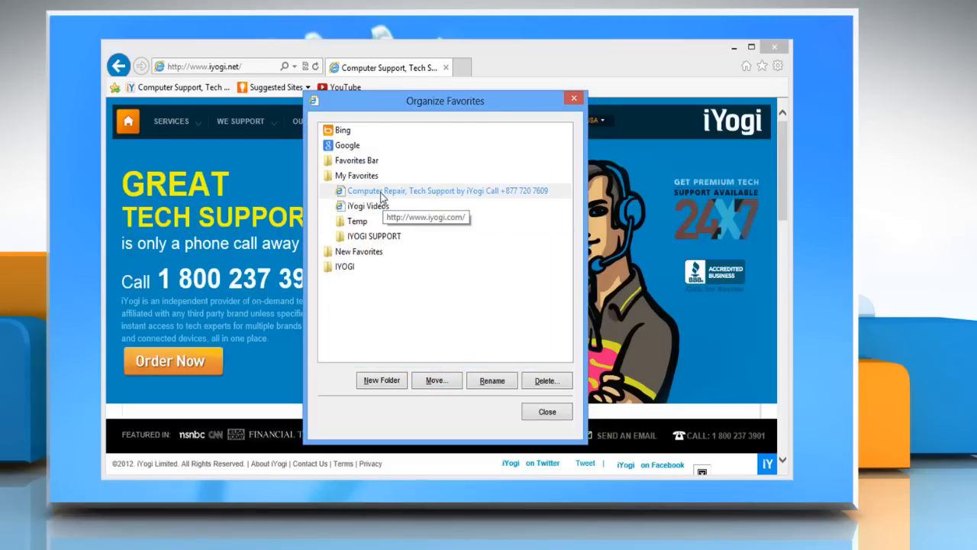
- Rename the Computer Repair favorite to IYOGI SUPPORT and delete iYogi Videos
{"action": "left_click", "coordinate": [492, 380]}
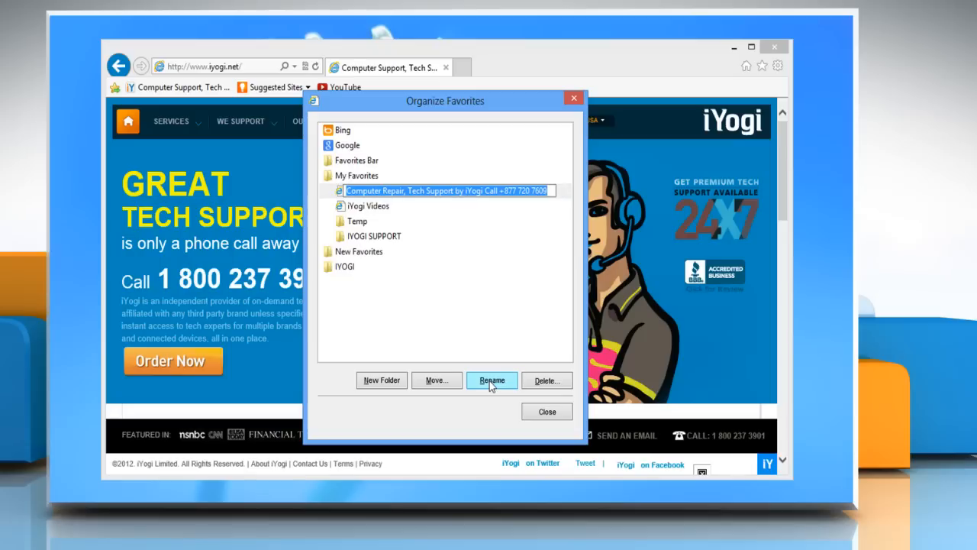
{"action": "left_click", "coordinate": [492, 380]}
{"action": "type", "text": "IYOGI SUPPORT"}
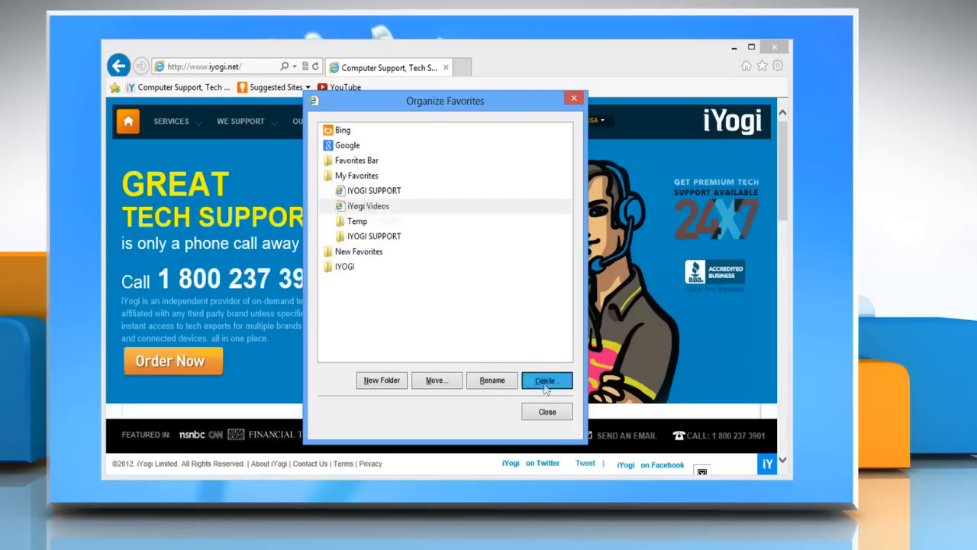
{"action": "left_click", "coordinate": [545, 380]}
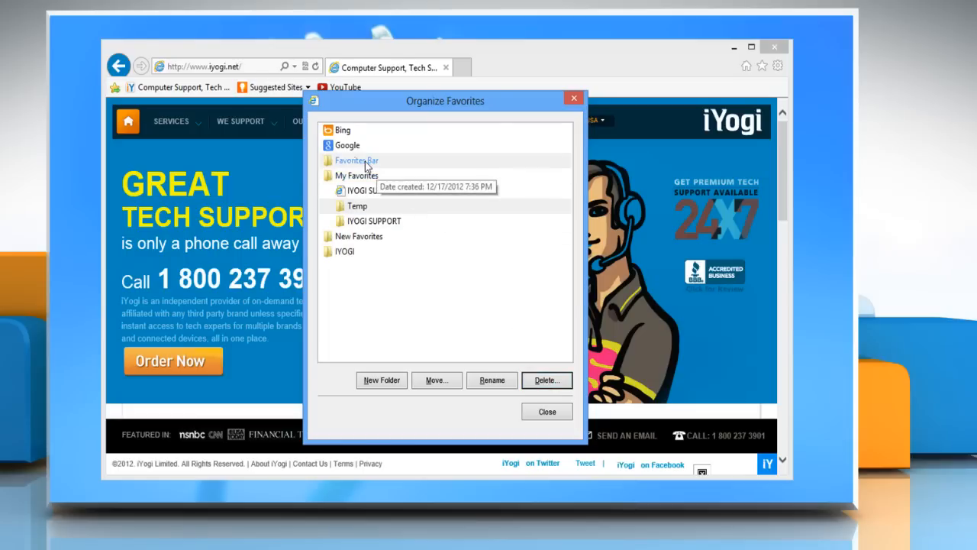
- Sort the Favorites Bar by name and close the organizer
{"action": "left_click", "coordinate": [357, 160]}
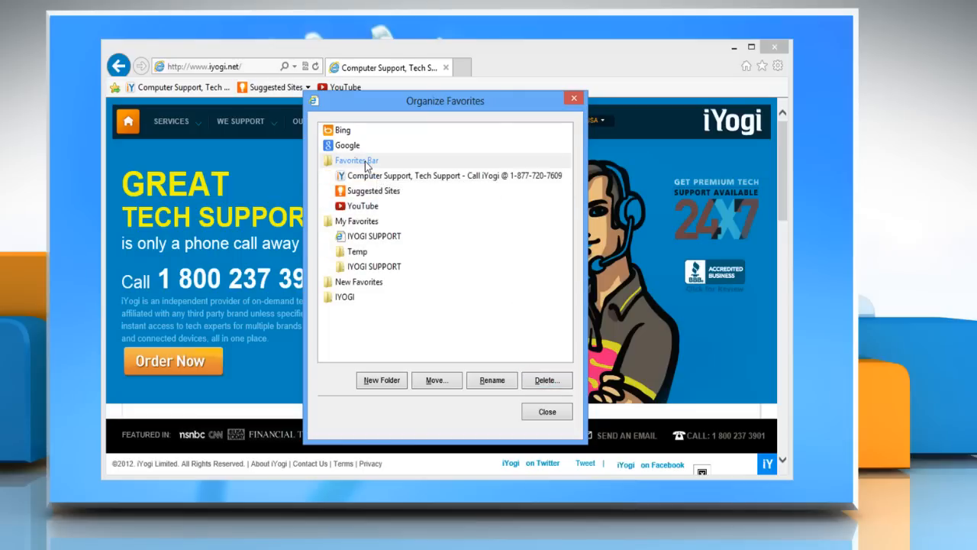
{"action": "right_click", "coordinate": [357, 160]}
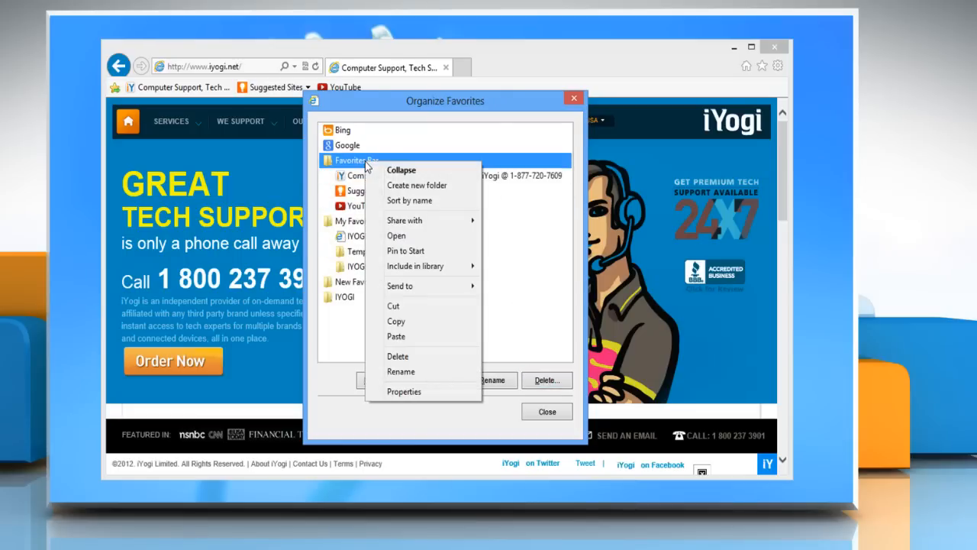
{"action": "mouse_move", "coordinate": [409, 200]}
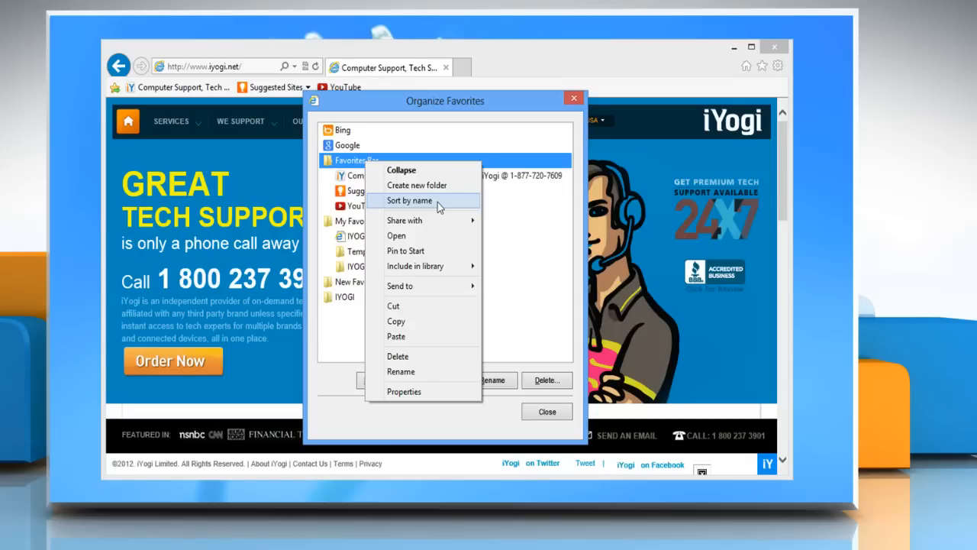
{"action": "left_click", "coordinate": [410, 201]}
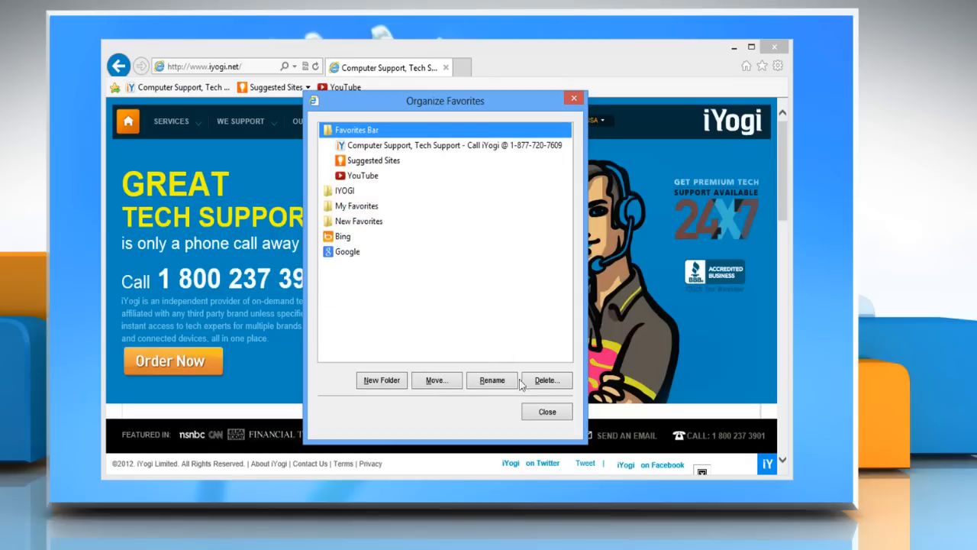
{"action": "left_click", "coordinate": [547, 412]}
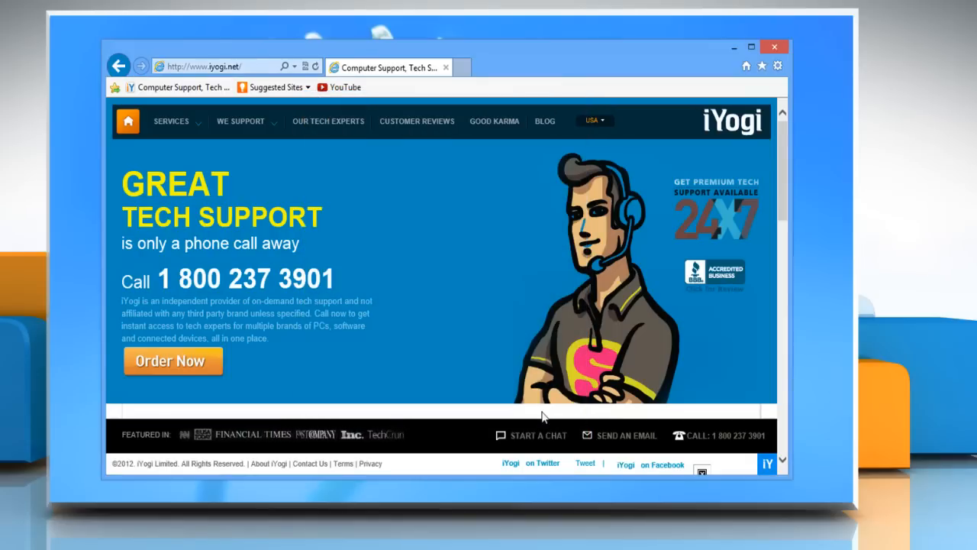